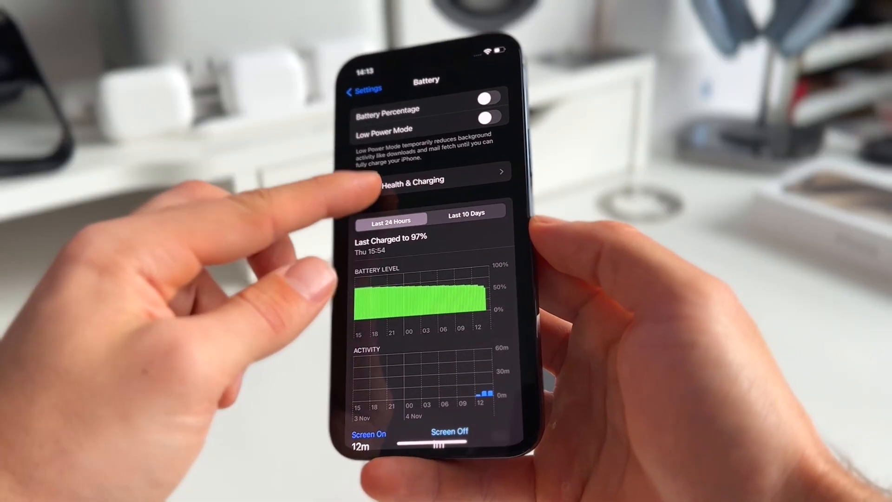
Open the battery health details, then open the latest Analytics log file
left_click(425, 171)
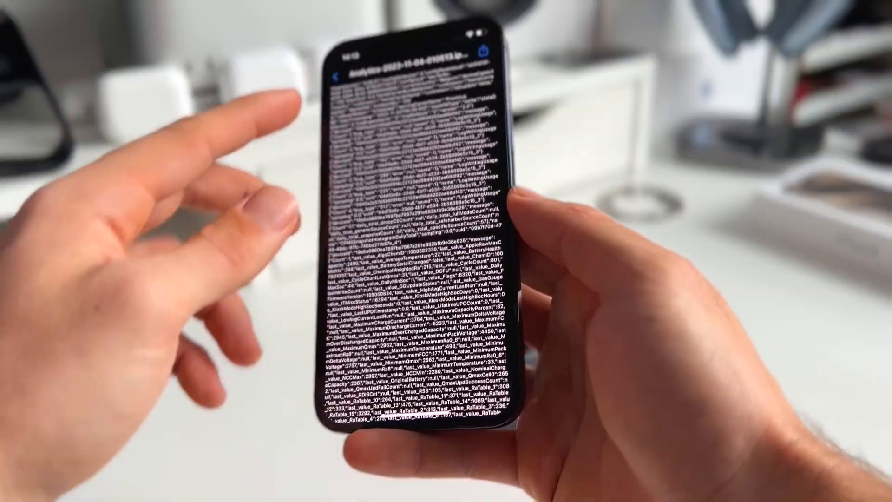
left_click(341, 74)
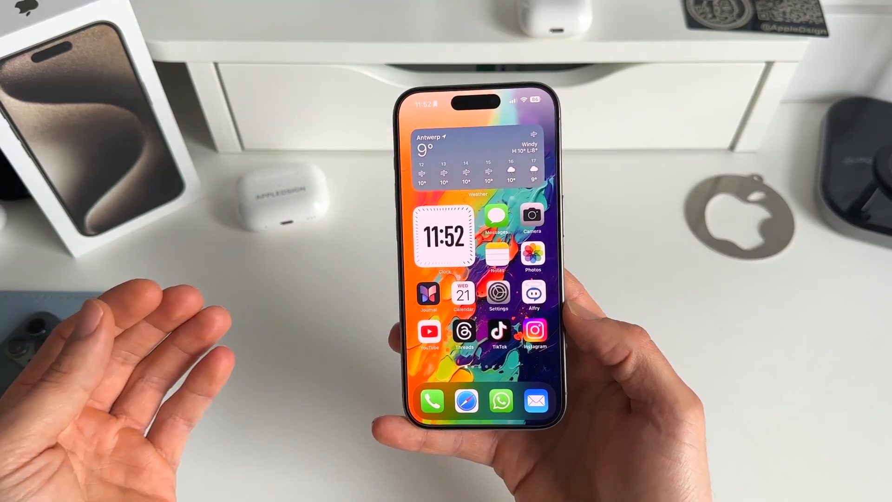
Check About's battery section (July 2023, October 2023, 124 cycles), then return to General
left_click(497, 291)
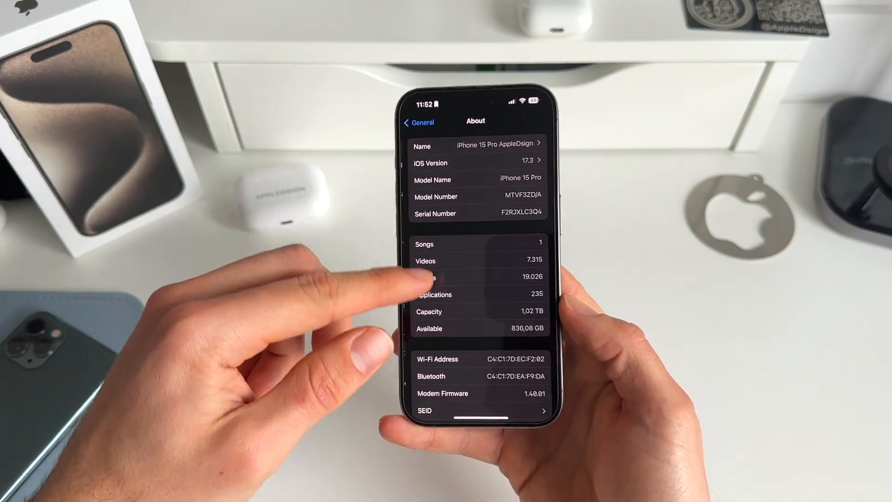
scroll("down", 3)
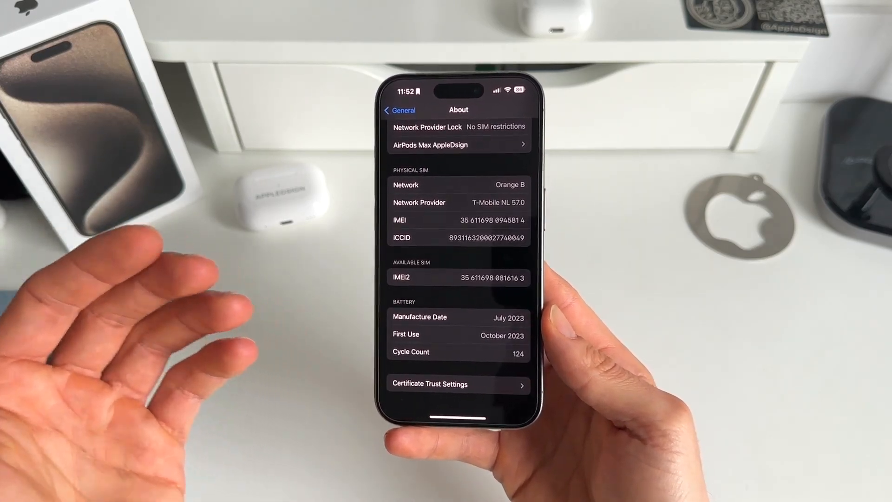
left_click(398, 109)
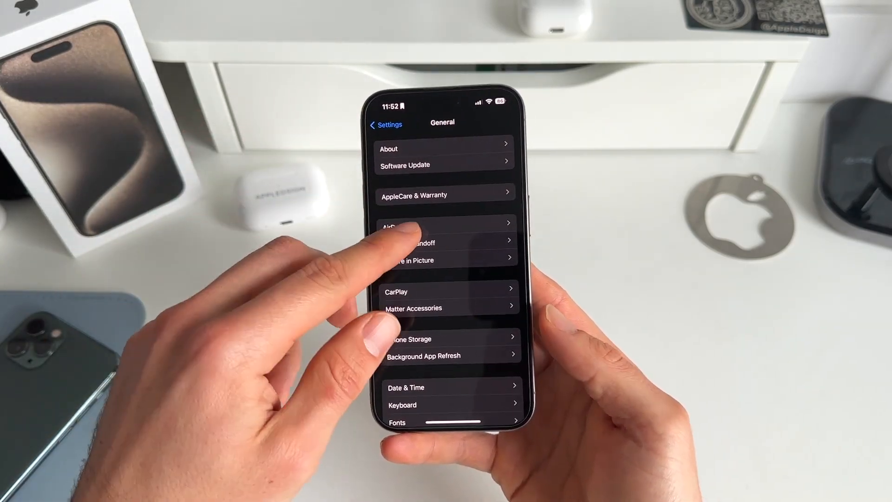
Return to the main Settings list and open the Battery page
left_click(386, 125)
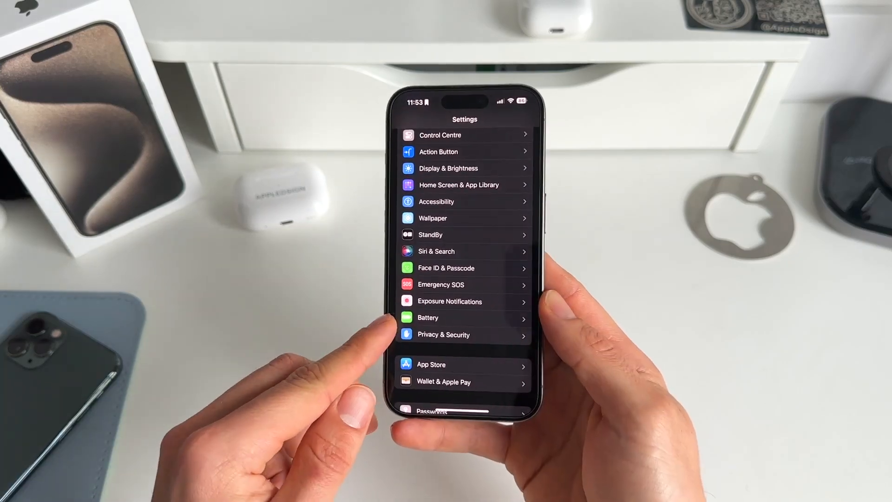
left_click(428, 317)
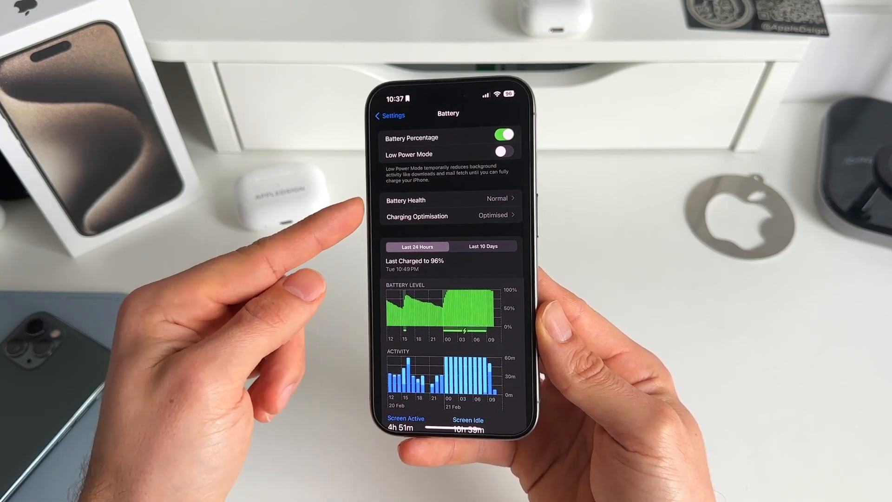
Review the Battery Health details, then return to the Home Screen
left_click(449, 200)
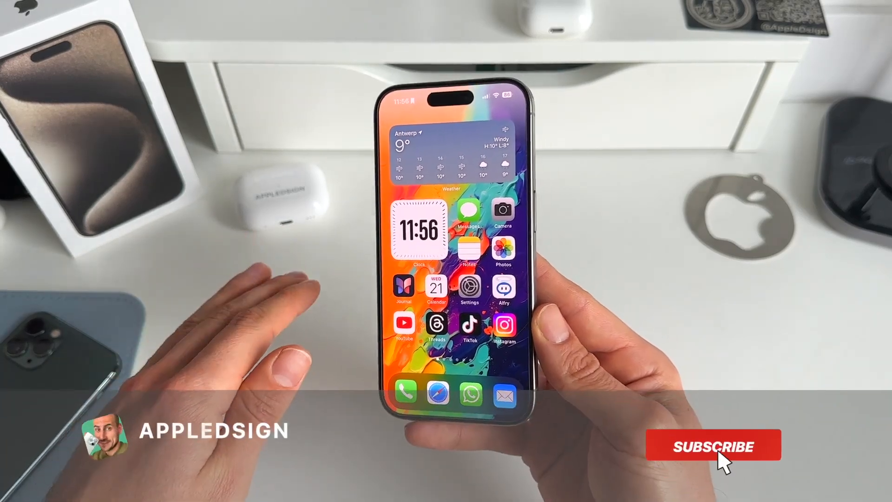
left_click(714, 446)
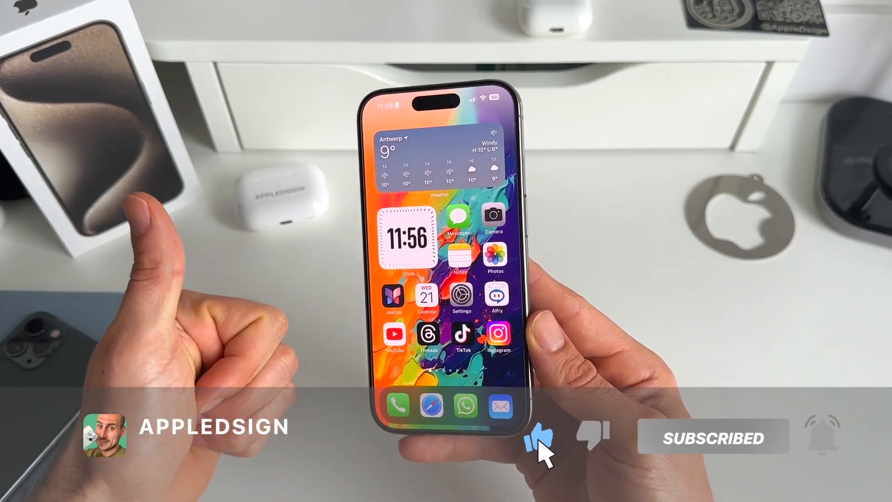